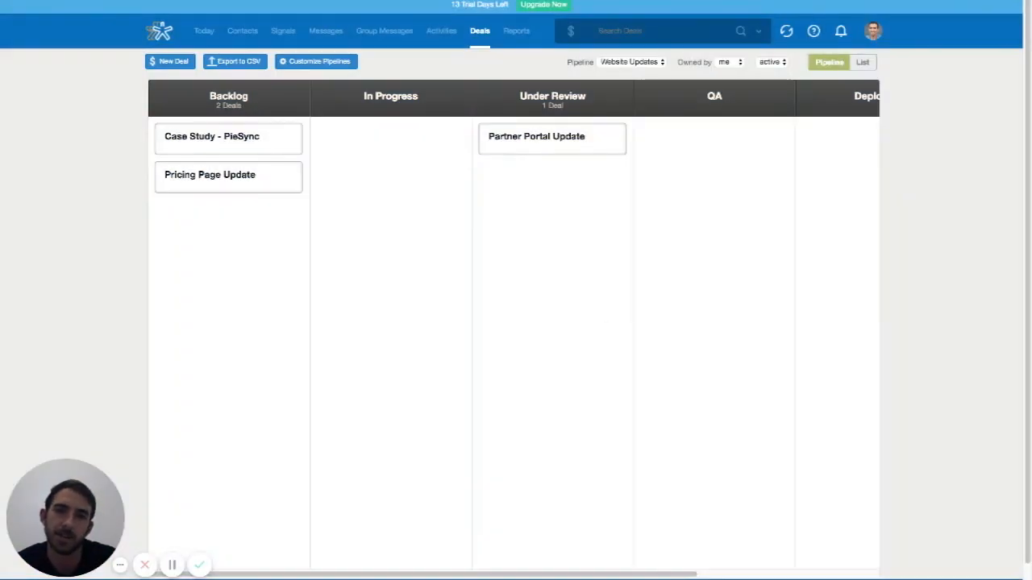
mouse_move(486, 67)
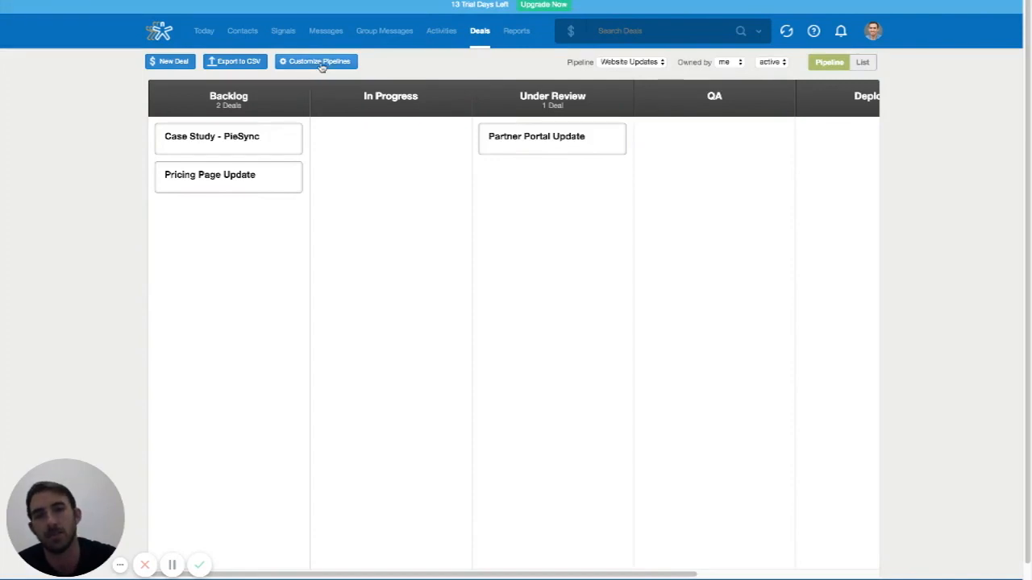
Step: Review the Website Updates pipeline stages, Backlog through Deployed, and return to the pipelines list
left_click(315, 61)
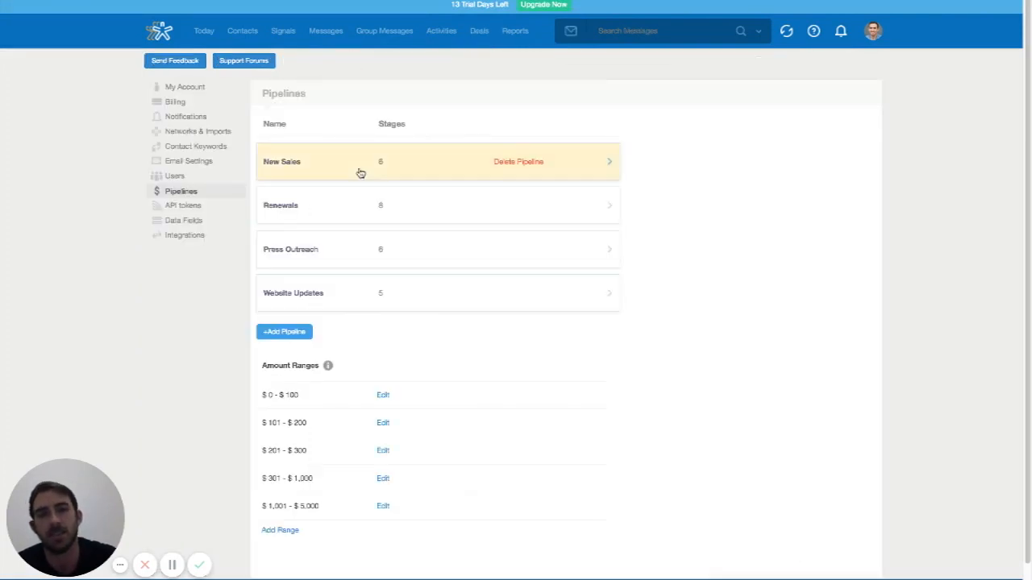
mouse_move(357, 176)
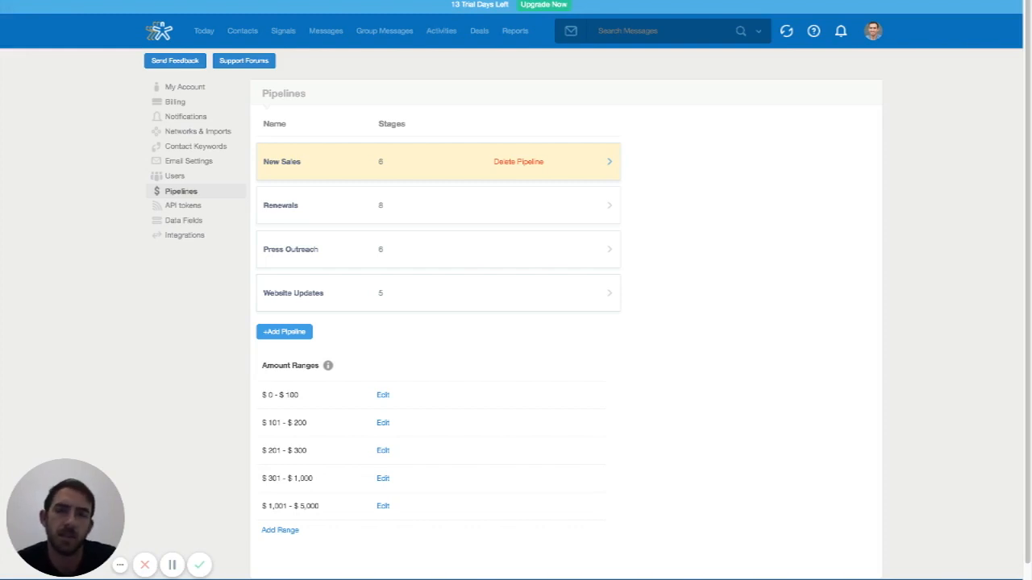
mouse_move(356, 293)
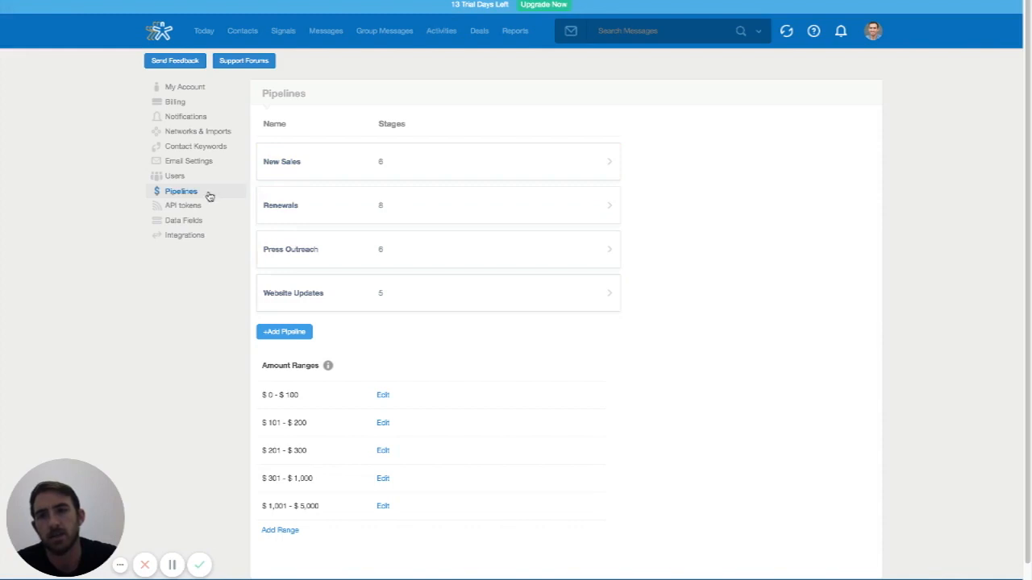
mouse_move(433, 214)
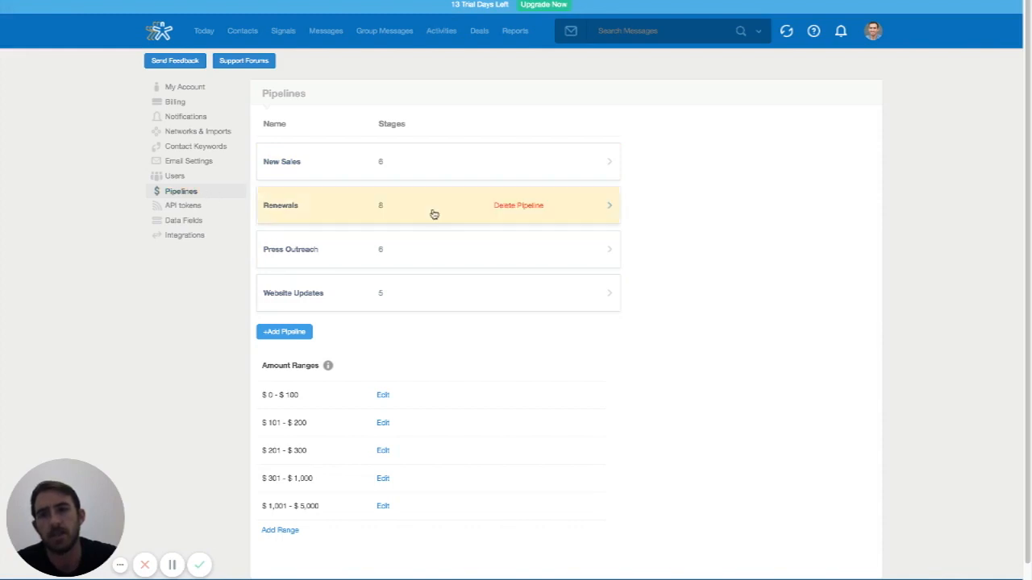
mouse_move(374, 292)
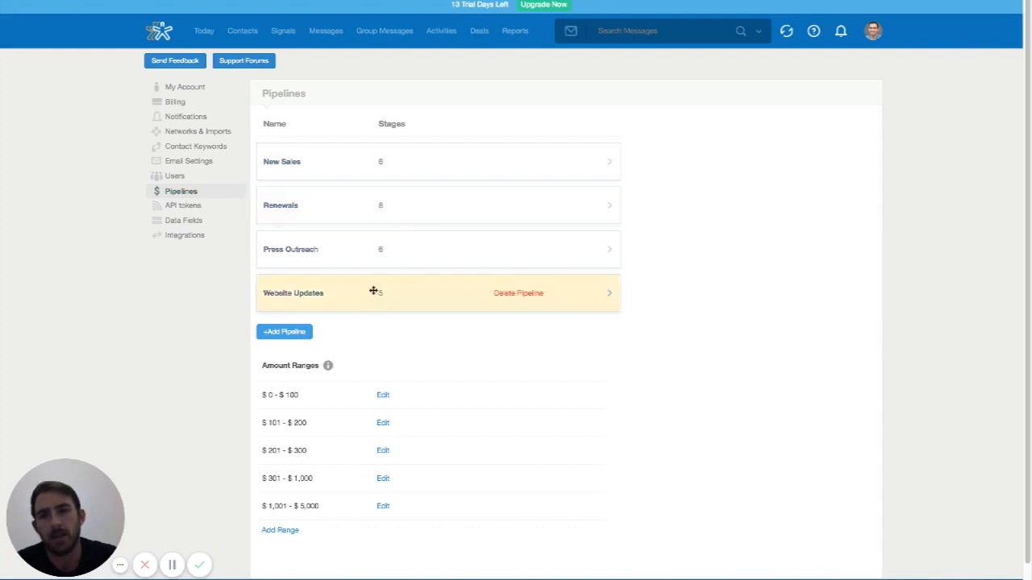
left_click(292, 293)
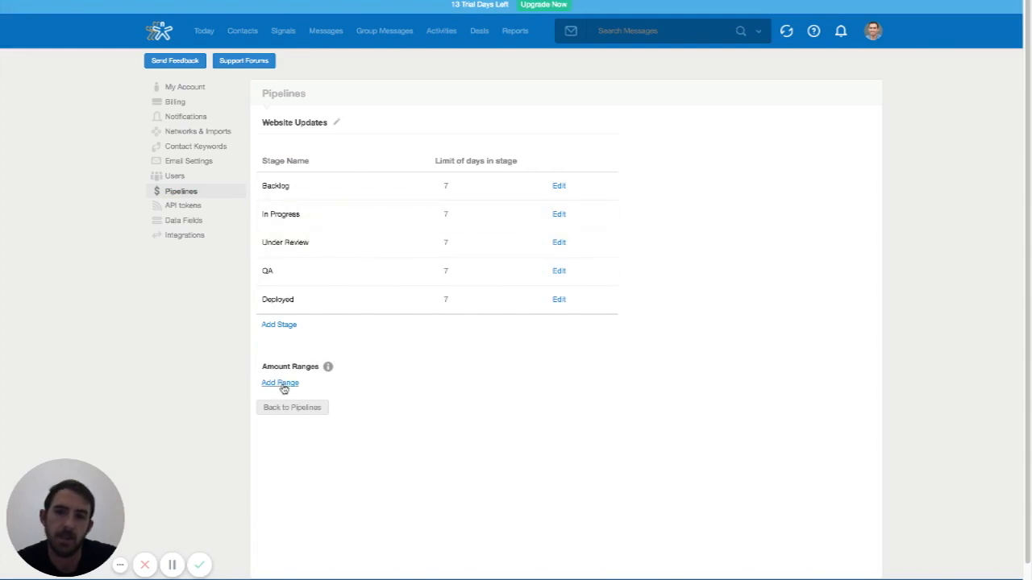
left_click(291, 407)
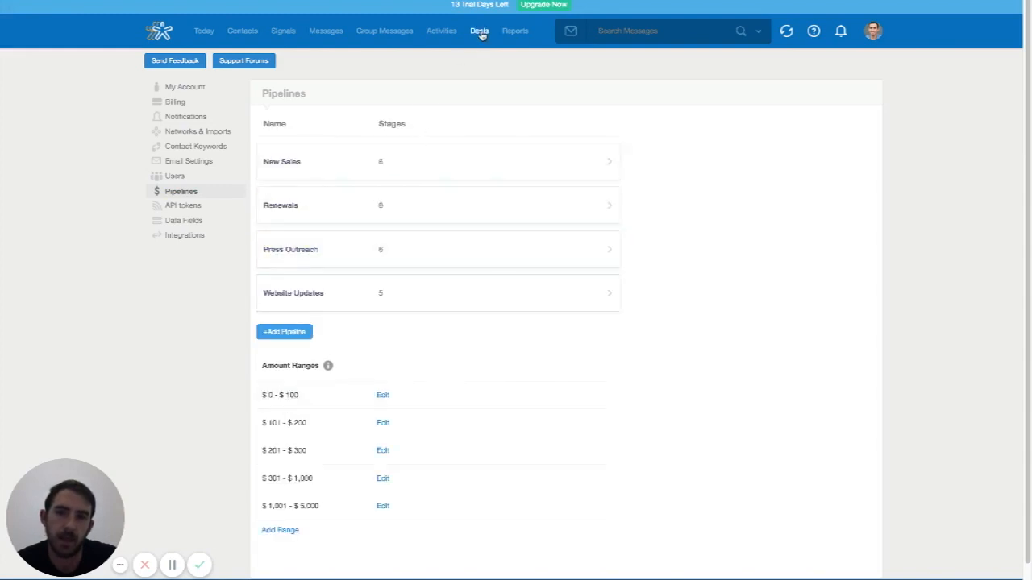
Step: View the deals board for New Sales, then switch to the Press Outreach pipeline
left_click(480, 31)
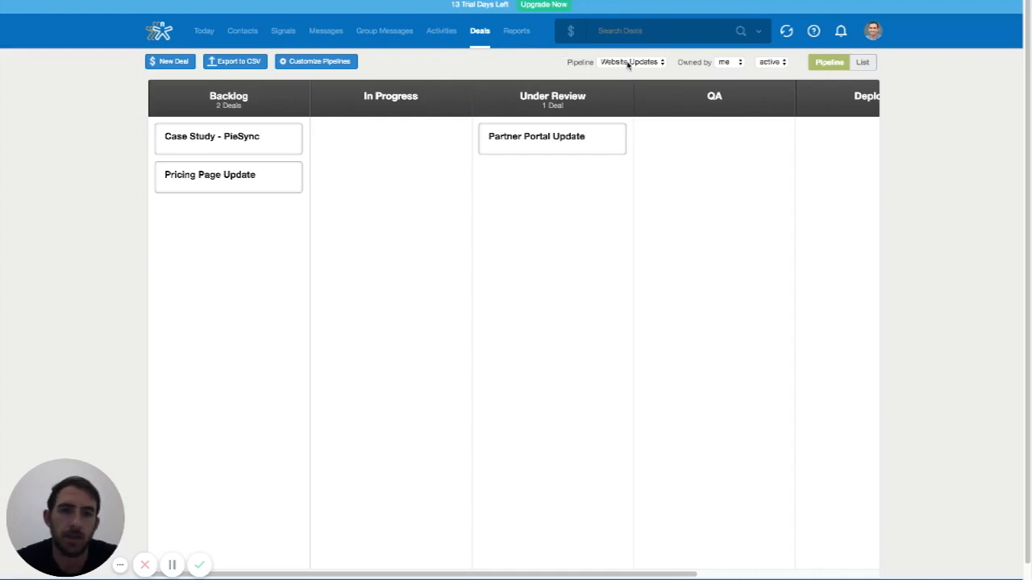
left_click(632, 62)
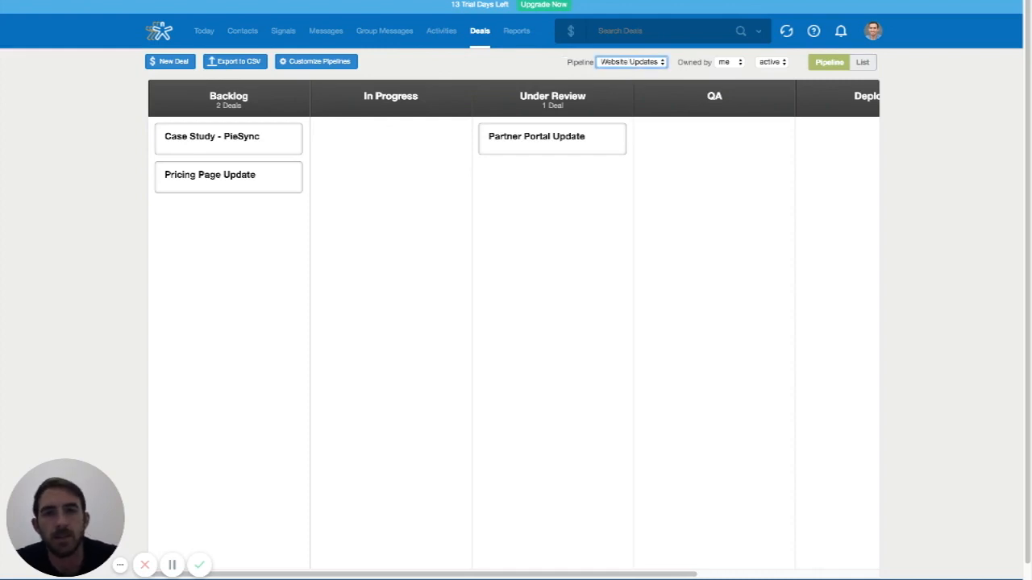
left_click(631, 62)
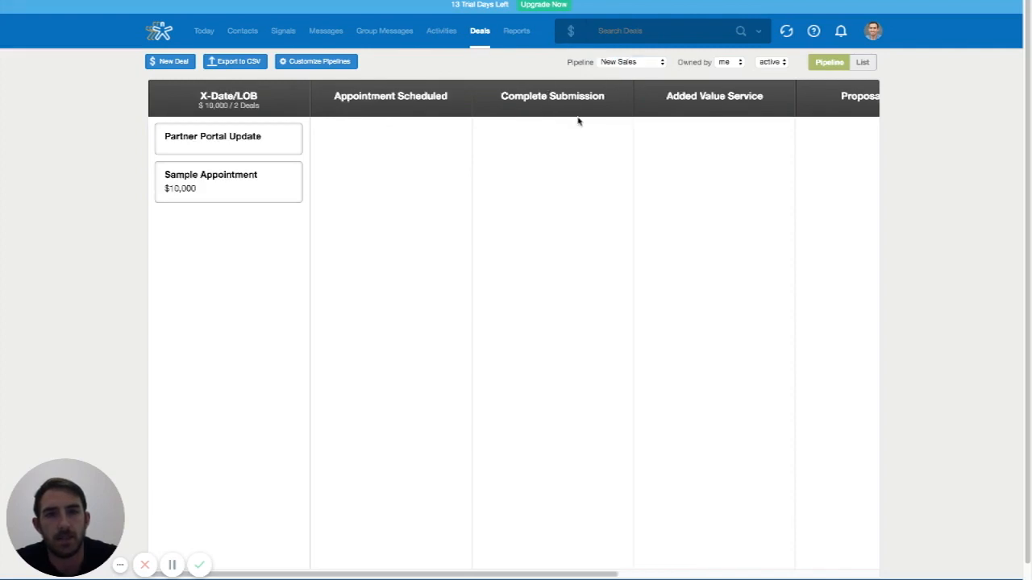
mouse_move(636, 70)
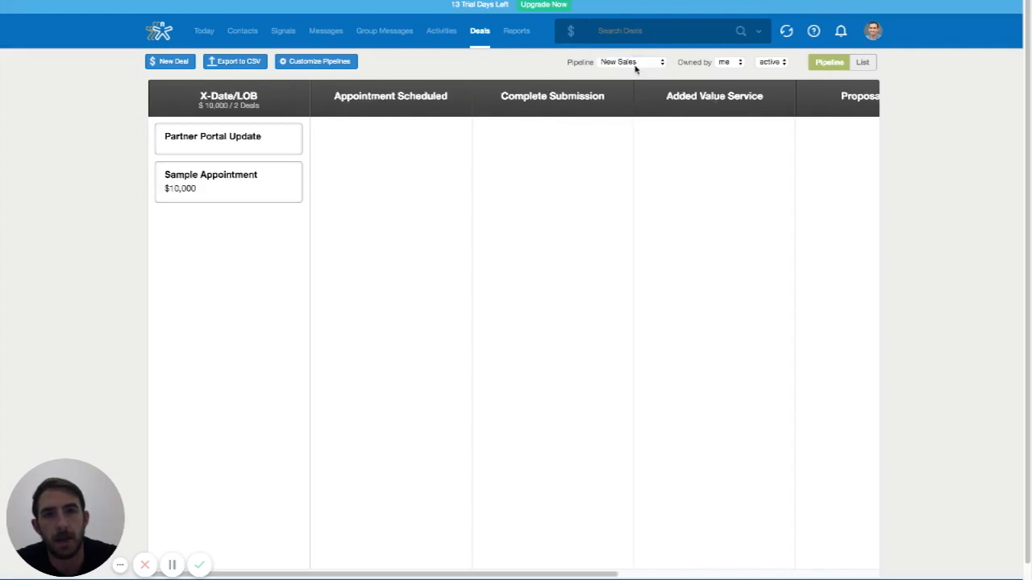
left_click(632, 62)
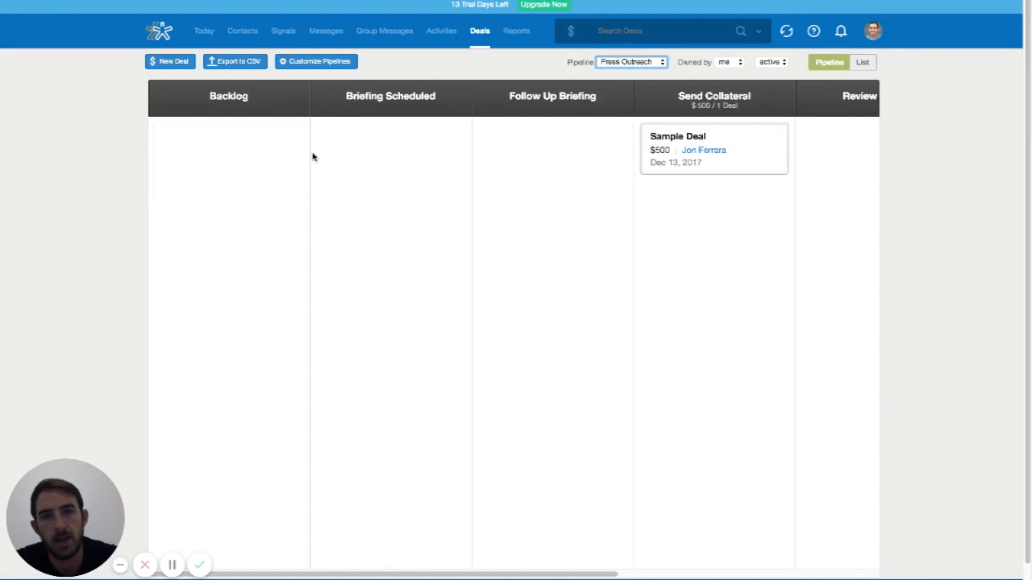
Step: Open Sample Deal and reassign it from Renewals to Website Updates at Backlog
left_click(713, 149)
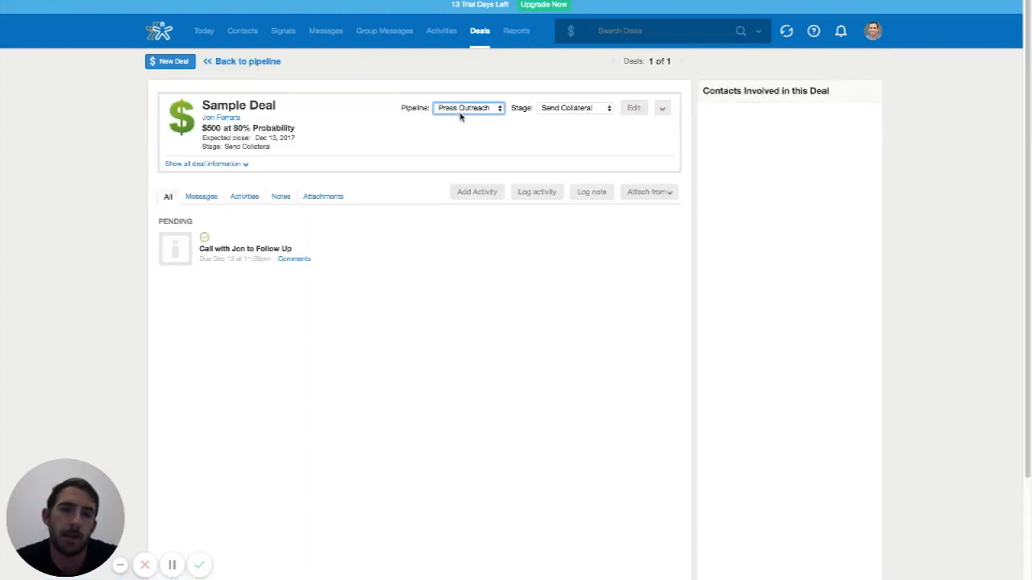
left_click(469, 107)
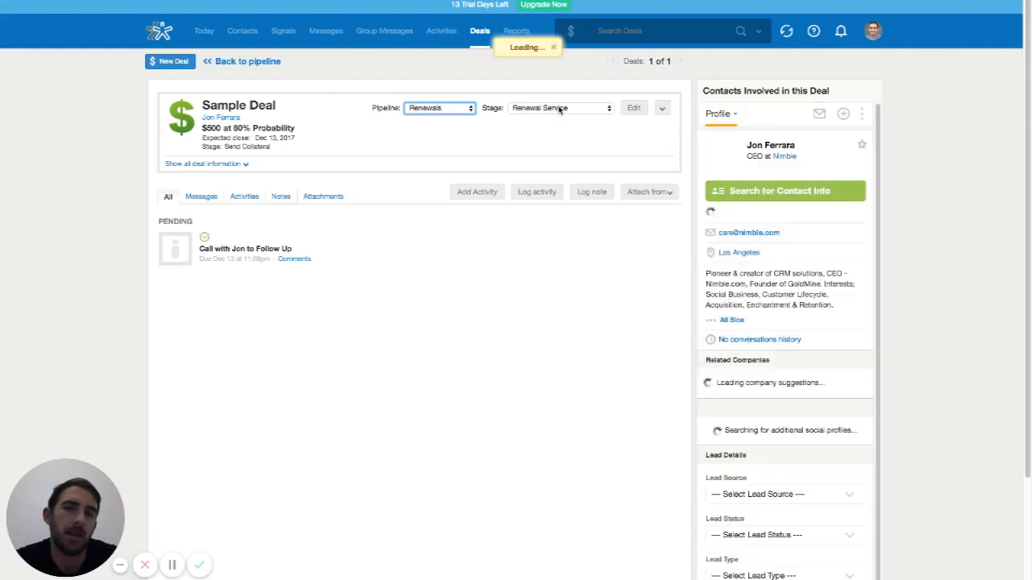
left_click(560, 107)
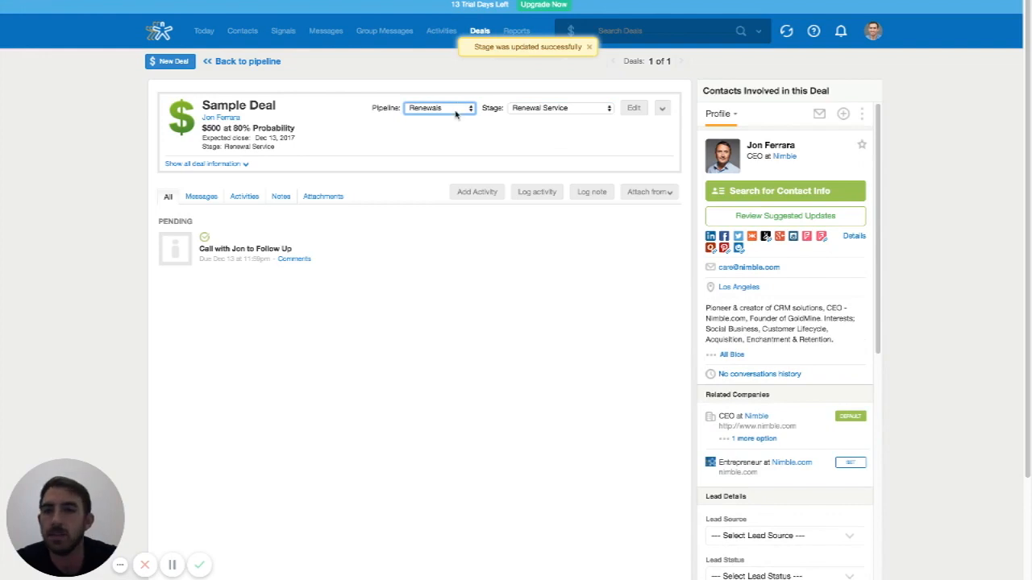
left_click(439, 107)
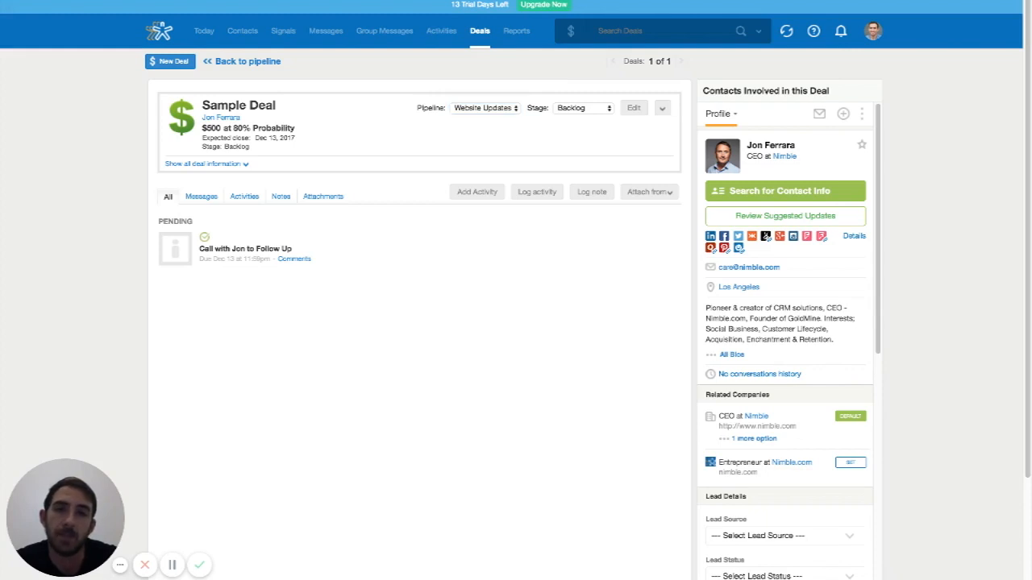
mouse_move(188, 462)
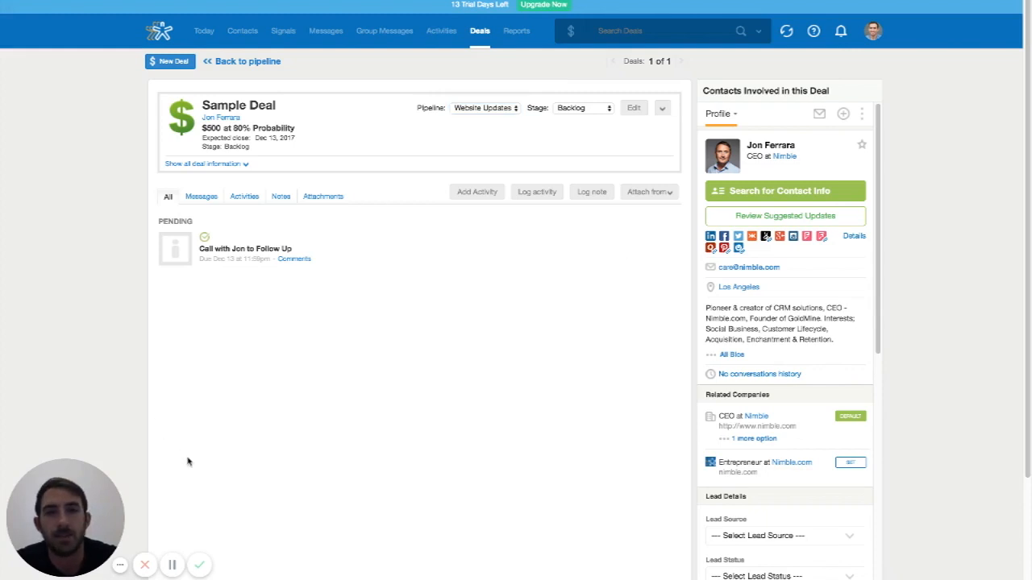